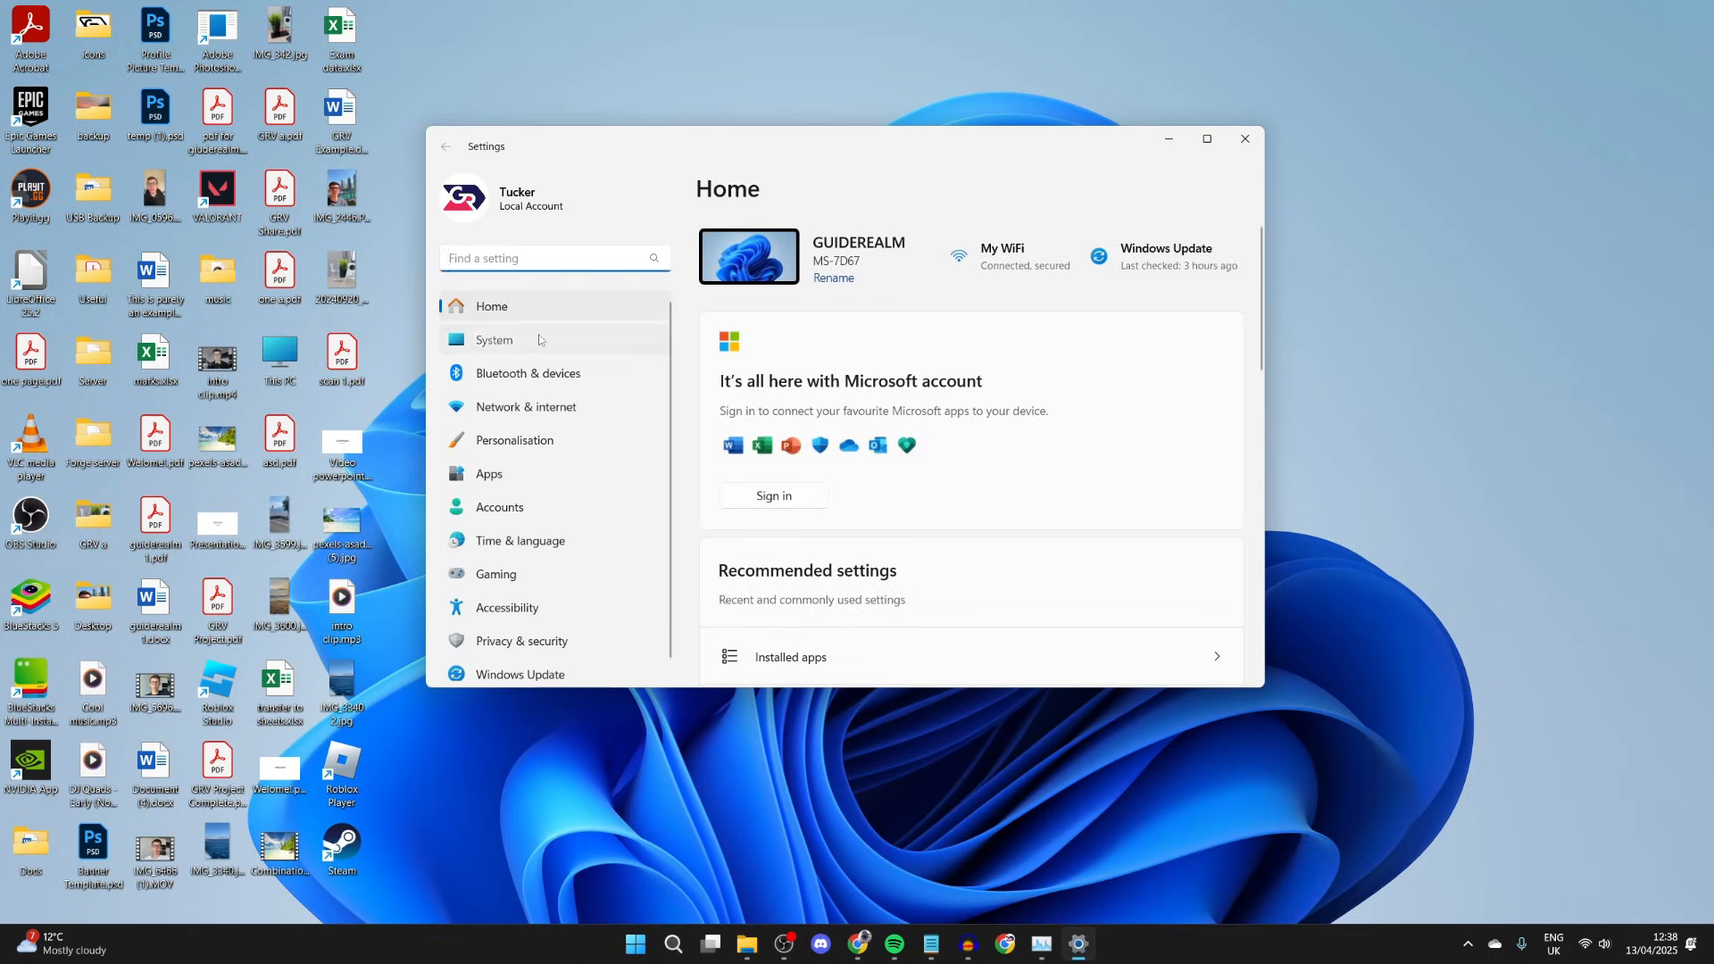
Open the System category in Settings to reach Optional features
{"action": "left_click", "coordinate": [493, 339]}
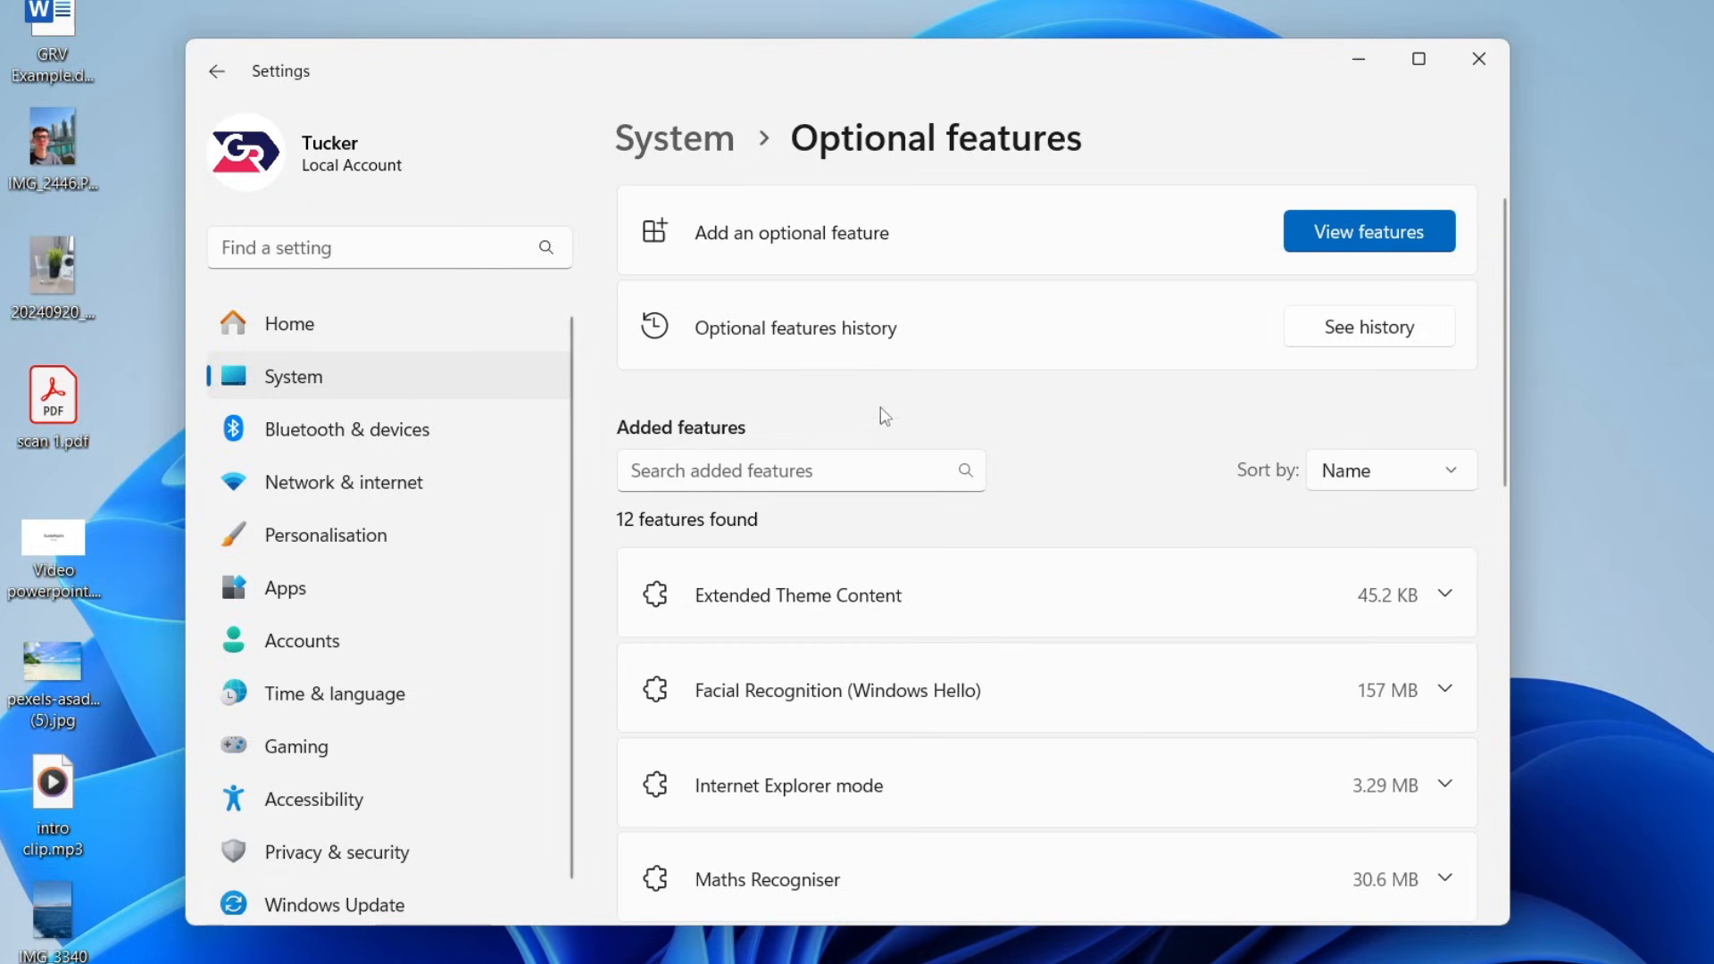
Search available optional features for 'wireless' to add Wireless Display
{"action": "left_click", "coordinate": [1368, 230]}
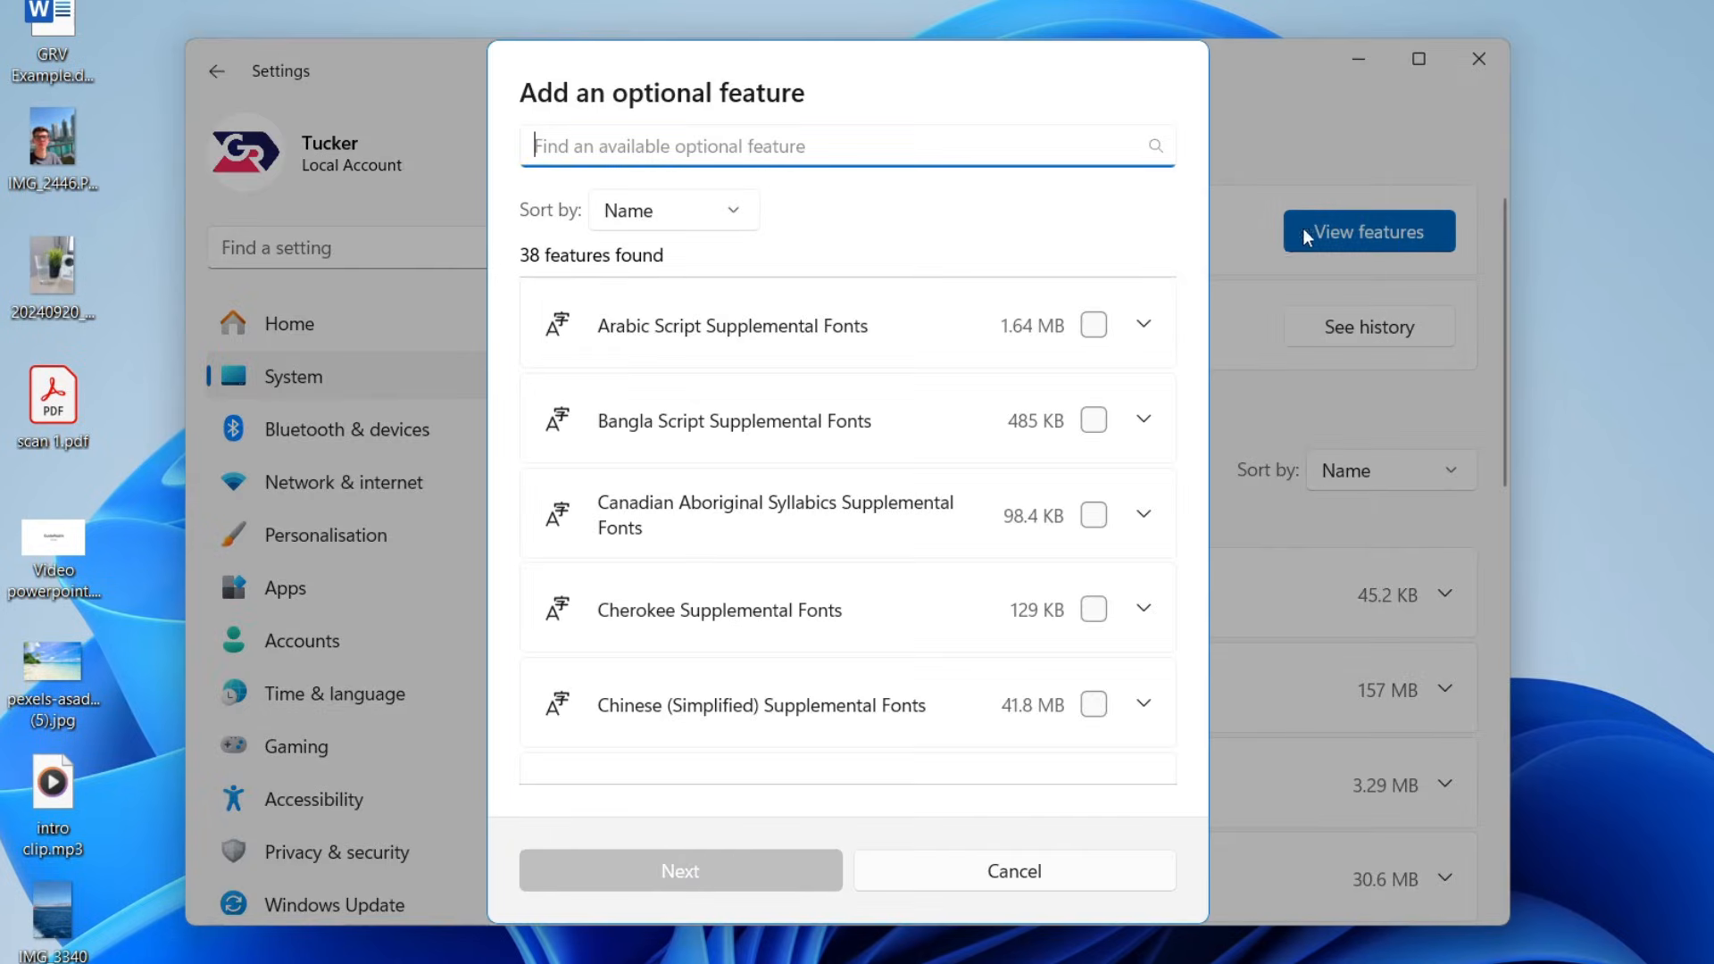
{"action": "type", "text": "wireless"}
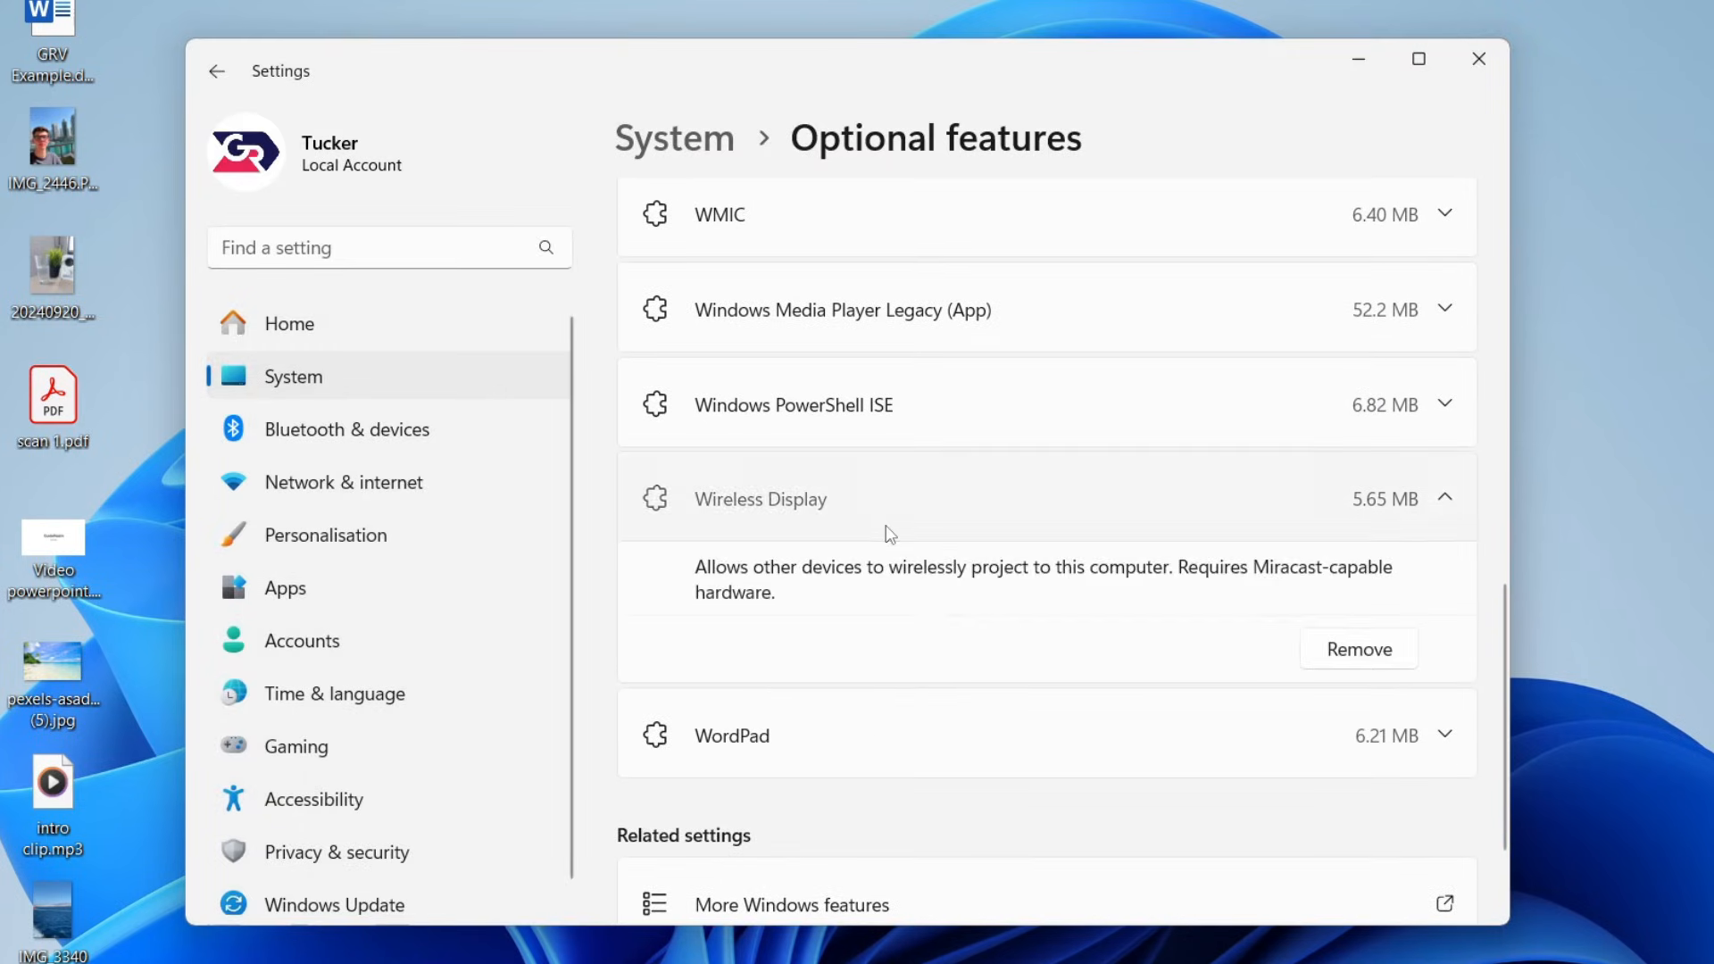
{"action": "left_click", "coordinate": [1442, 499]}
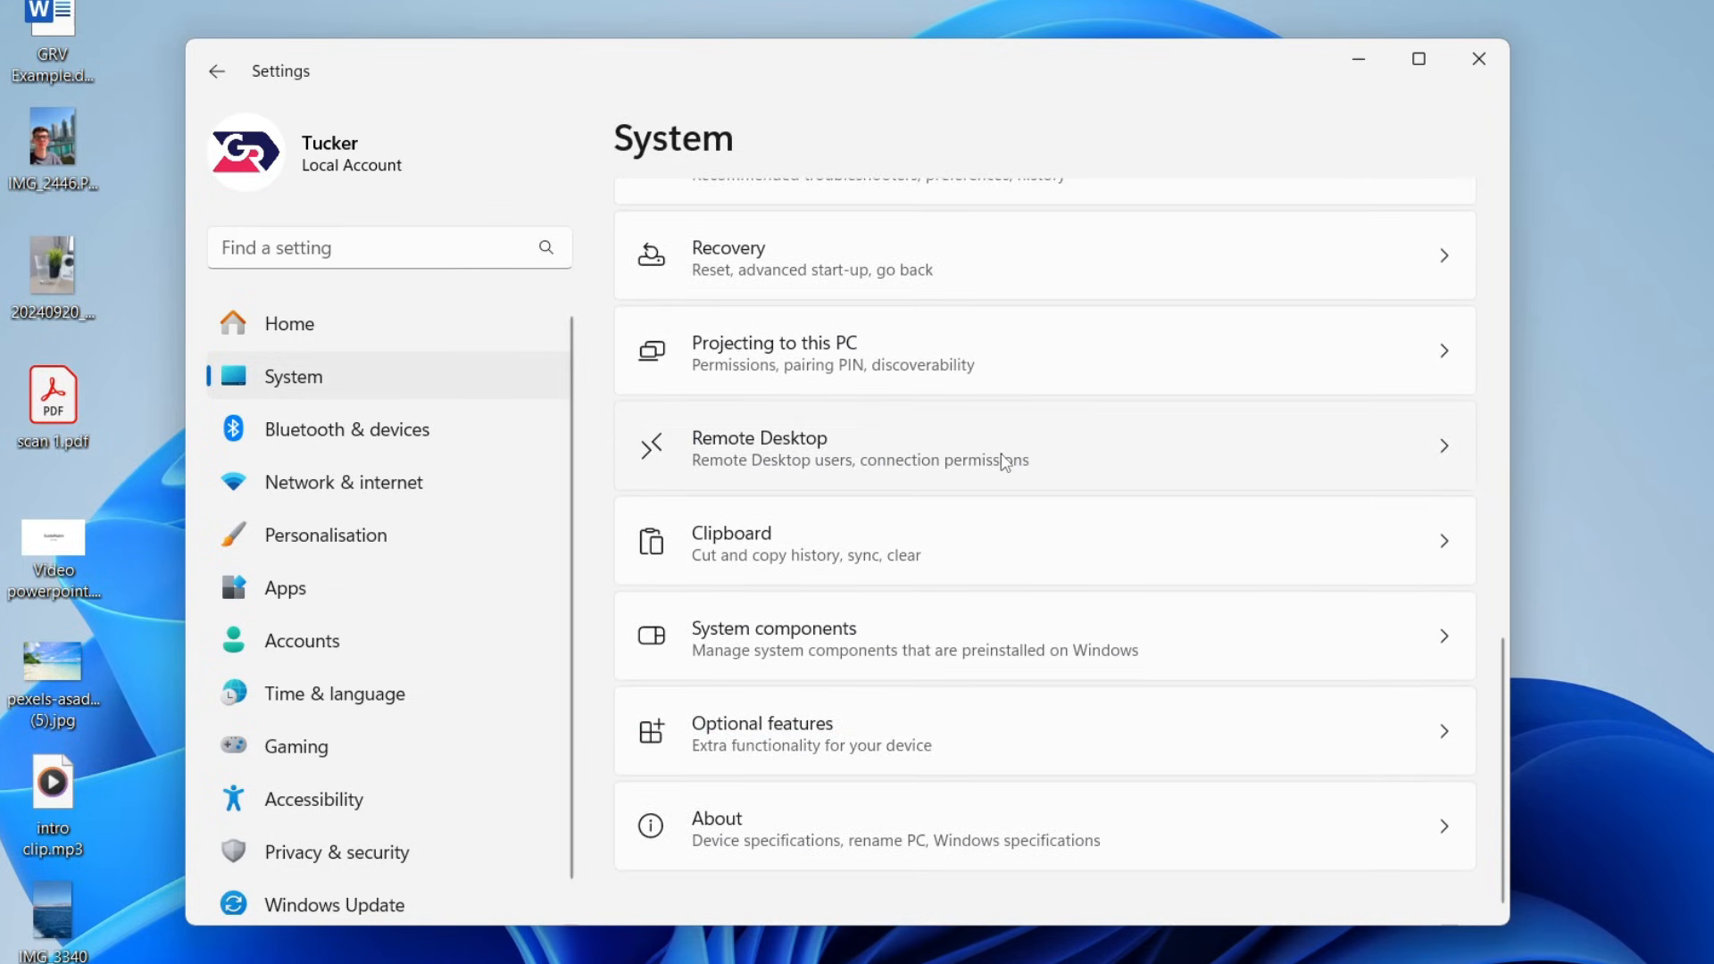
{"action": "mouse_move", "coordinate": [796, 424]}
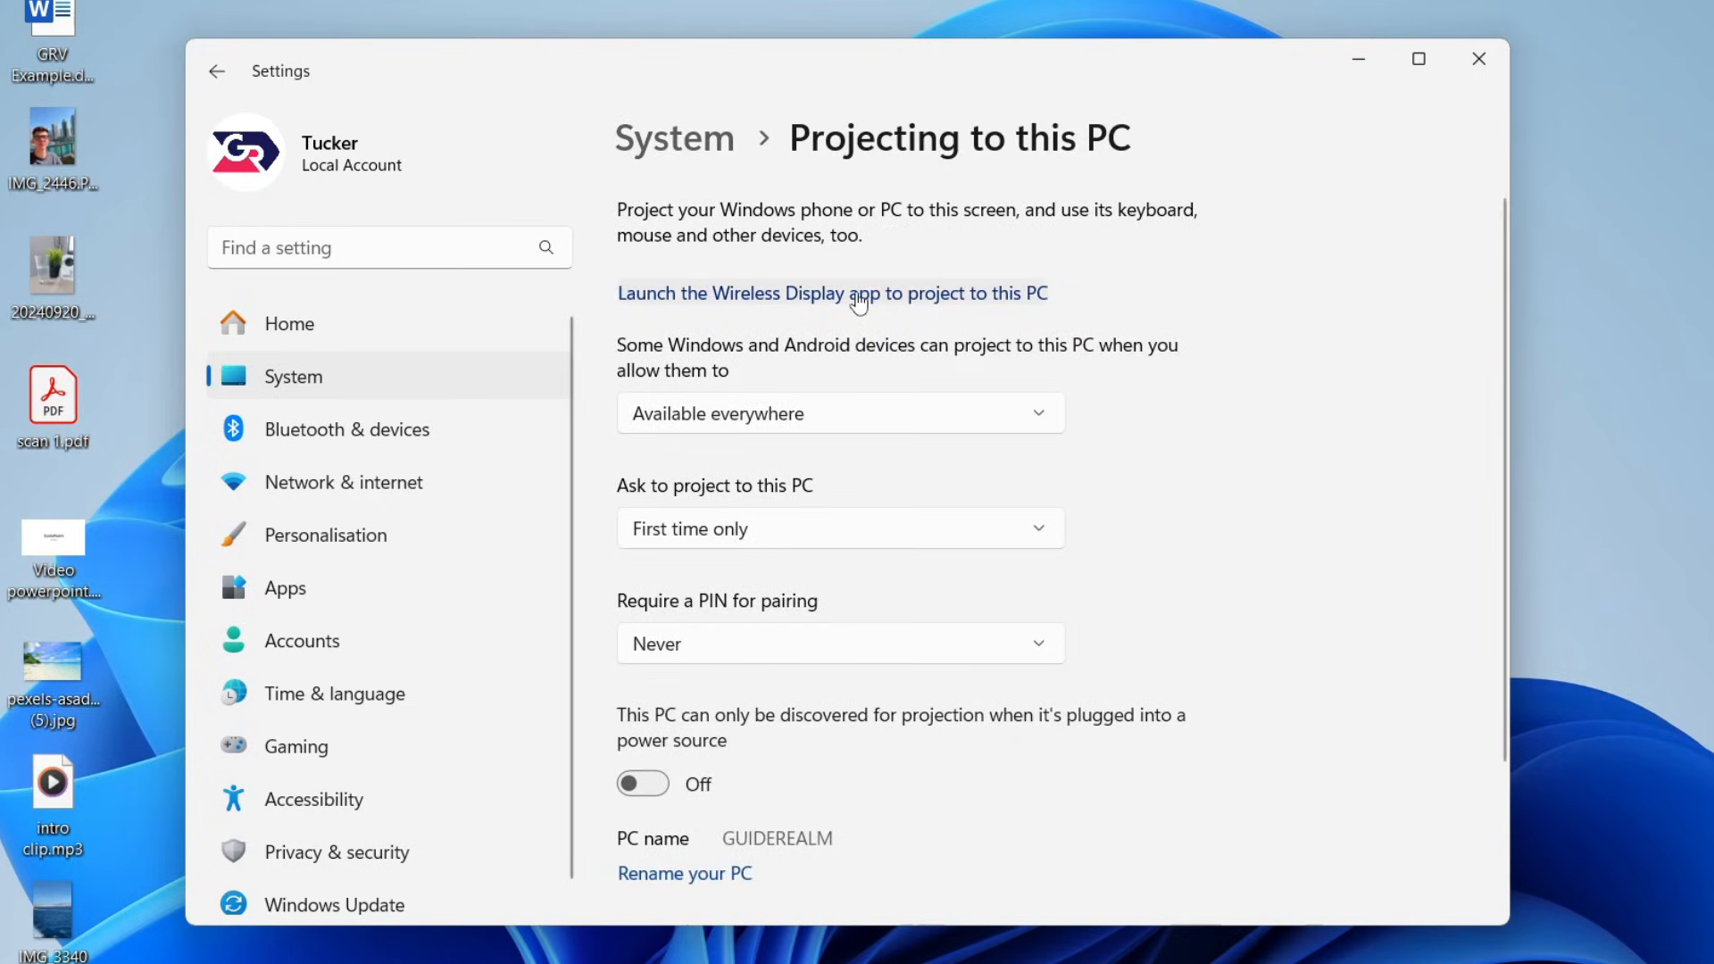
Launch the Wireless Display app from the Projecting to this PC page
{"action": "left_click", "coordinate": [831, 293]}
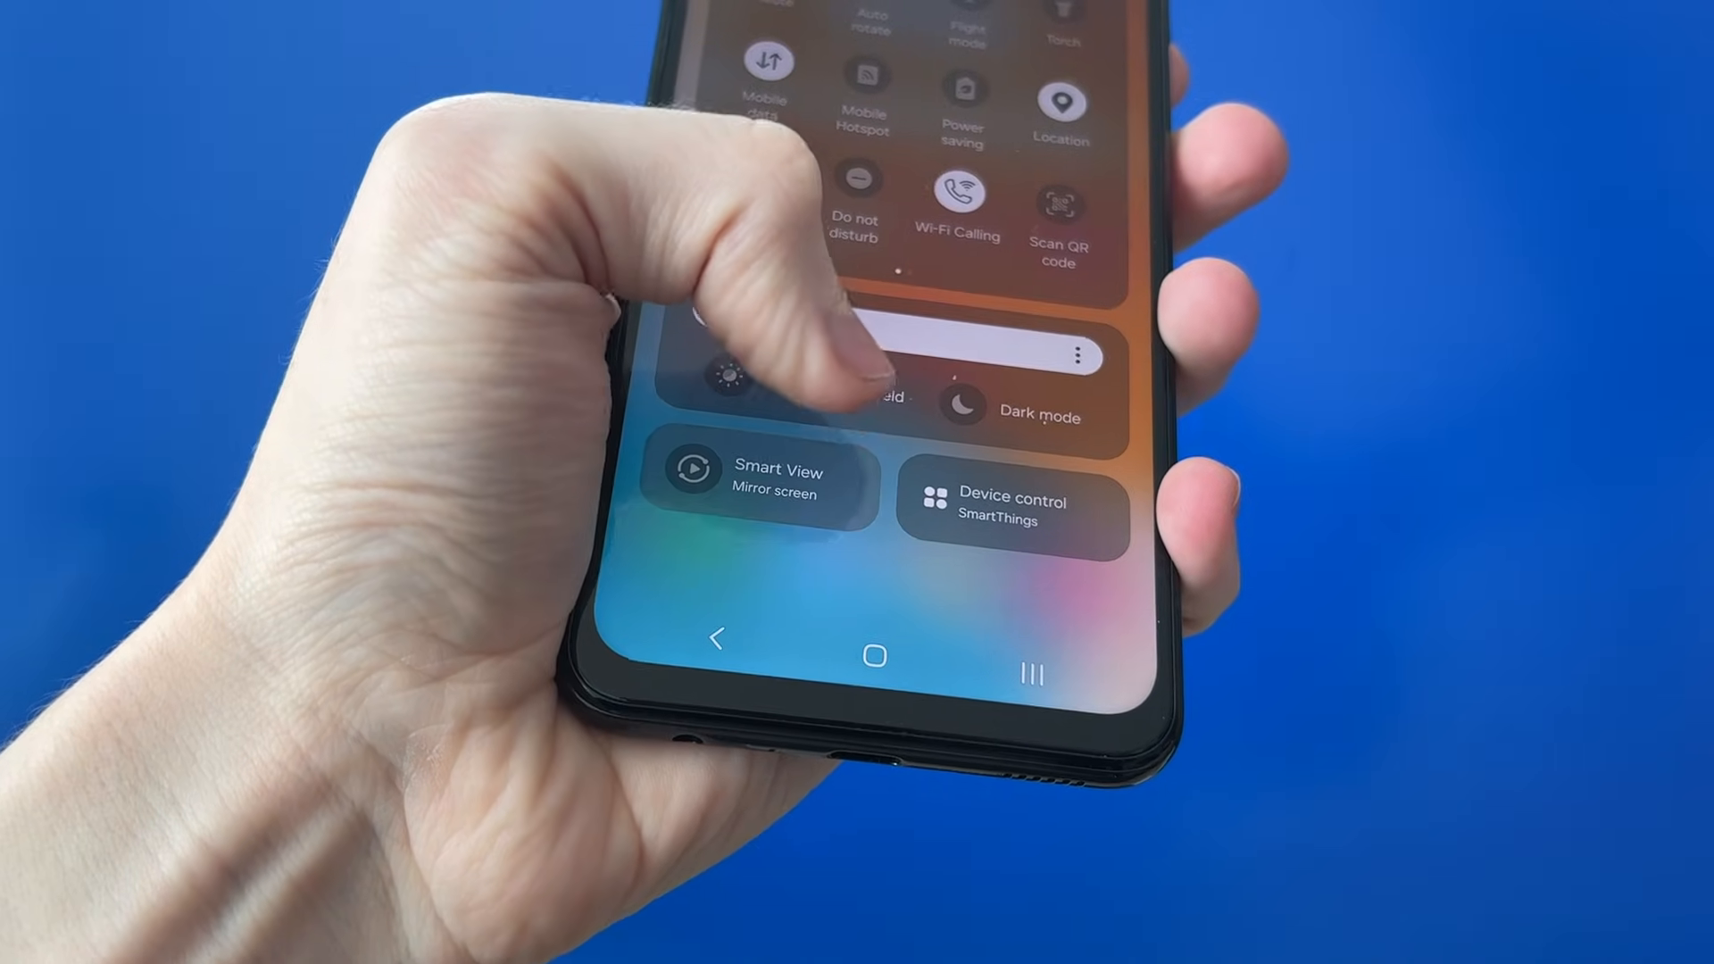
Tap Smart View in the phone's quick settings to search for mirroring devices
{"action": "left_click", "coordinate": [754, 481]}
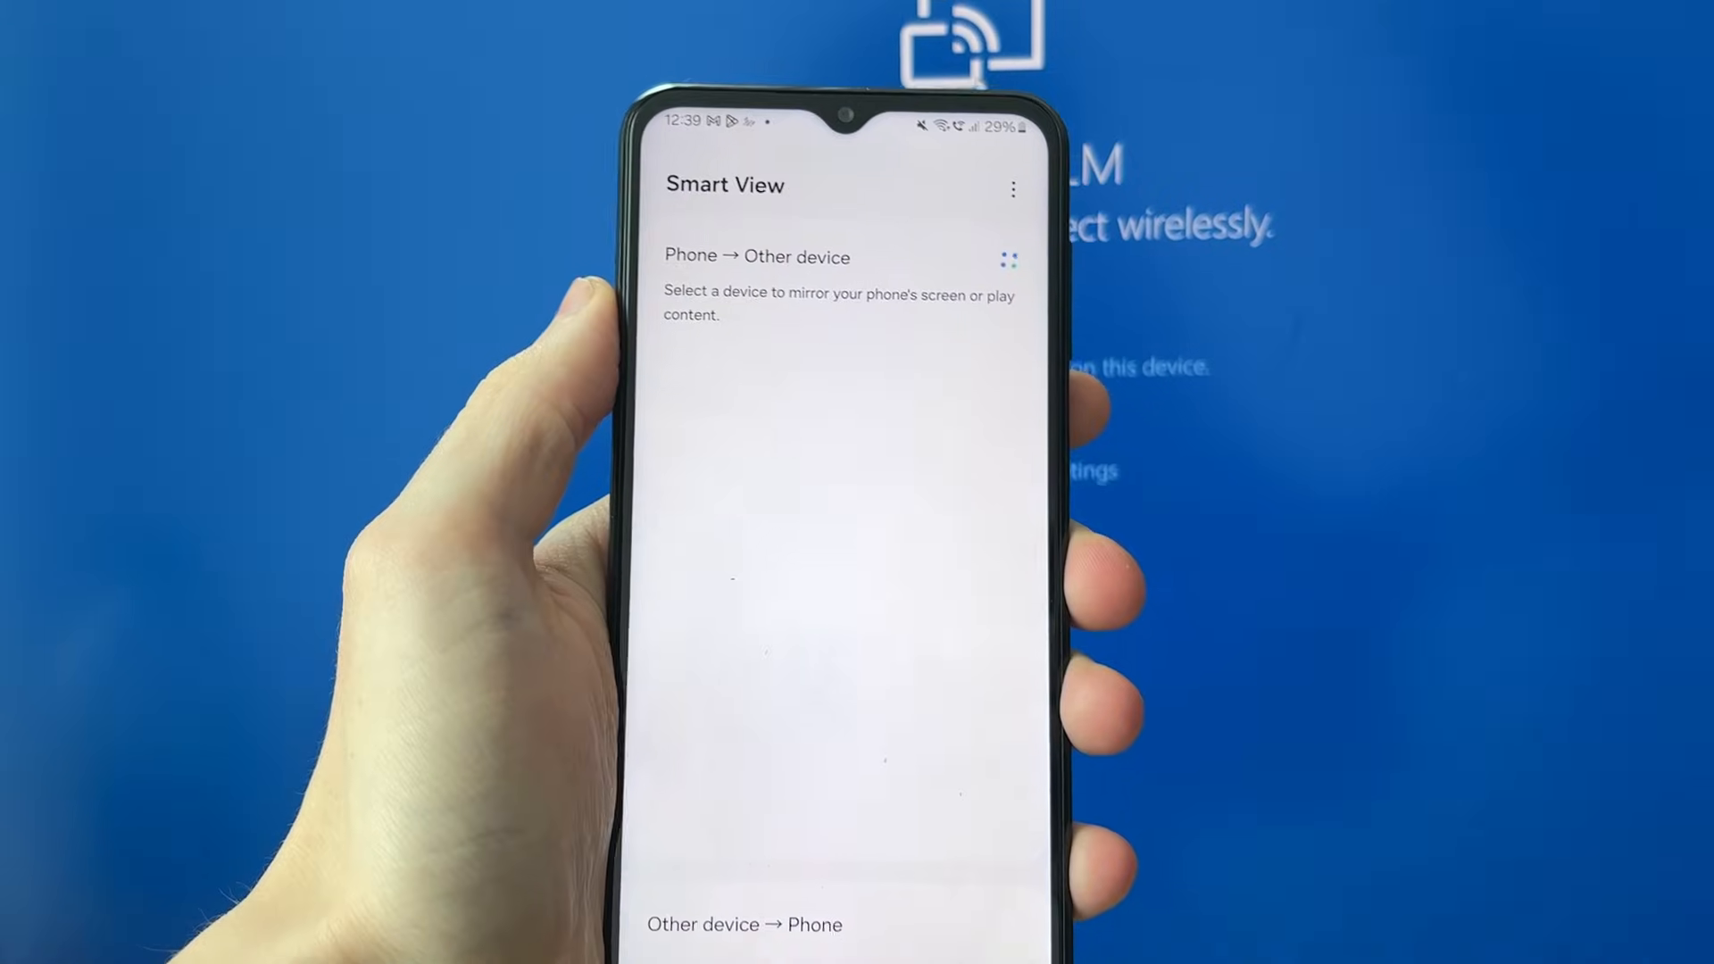